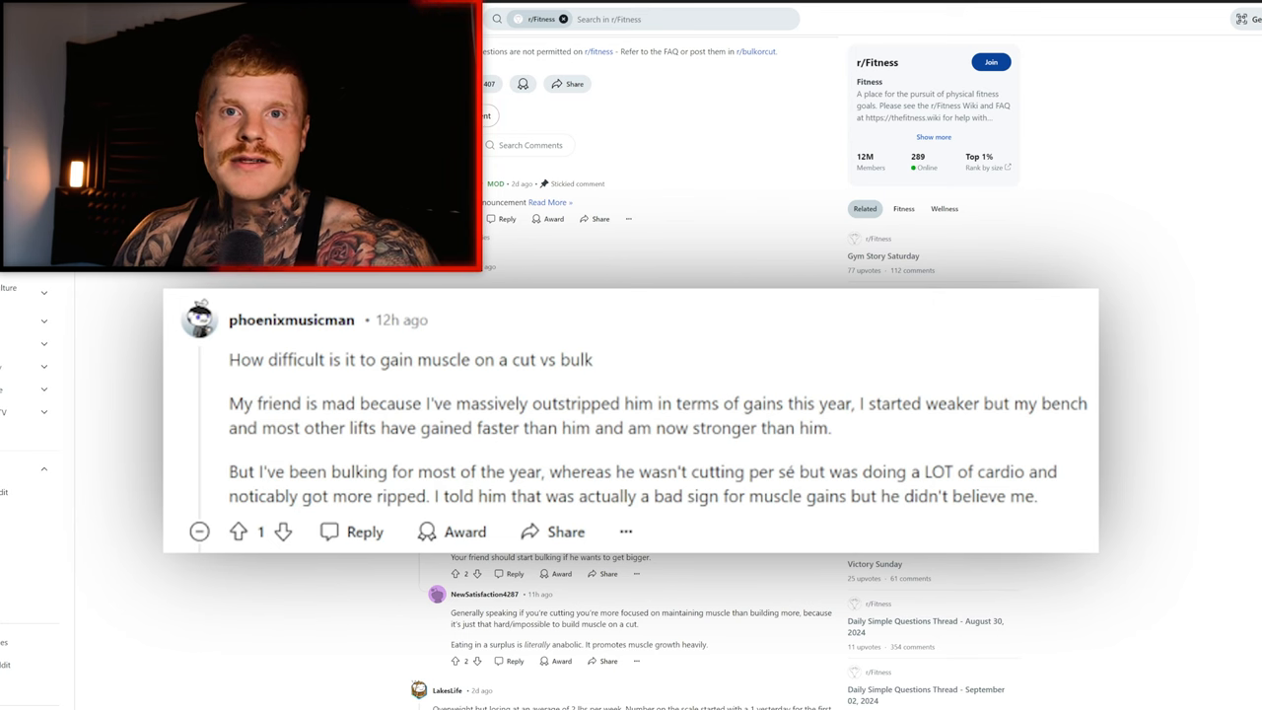
scroll("down", 3)
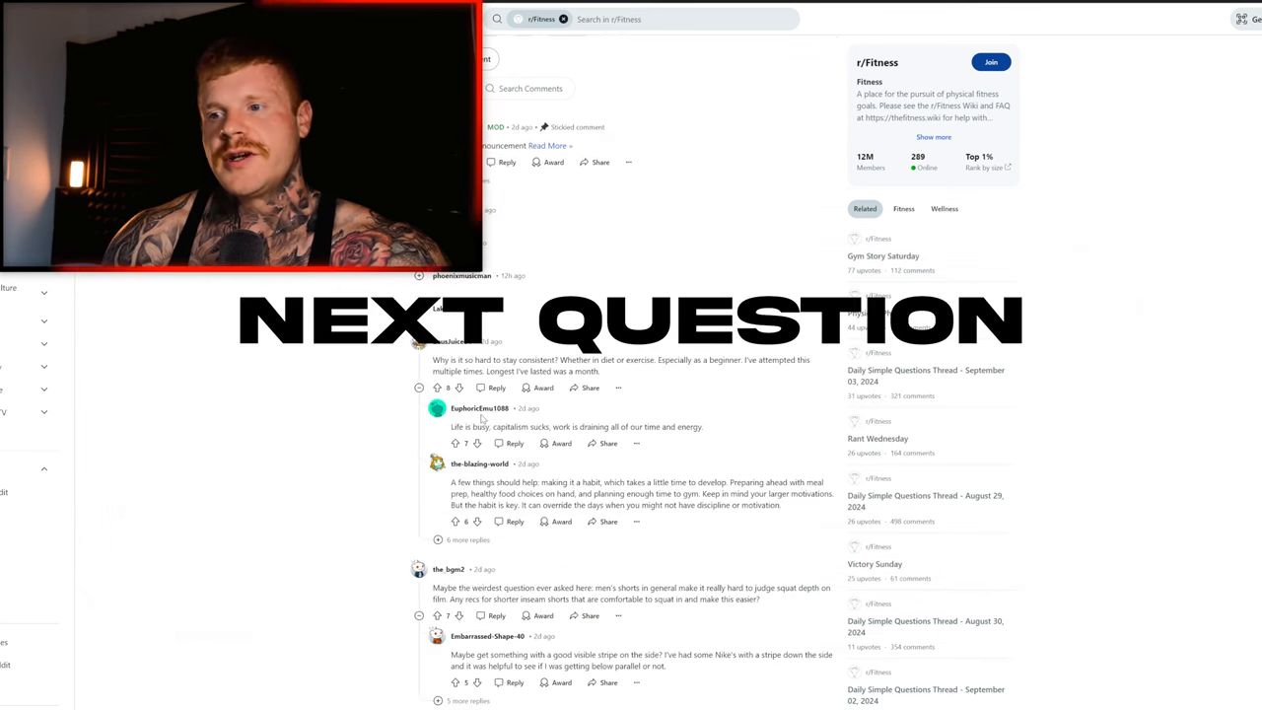